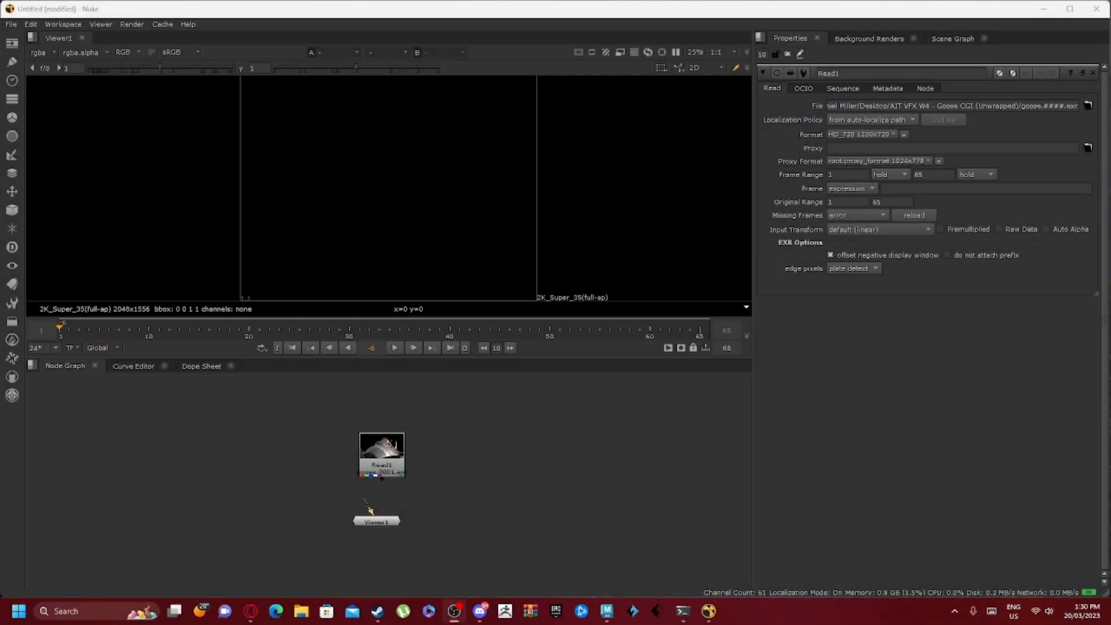
mouse_move(392, 483)
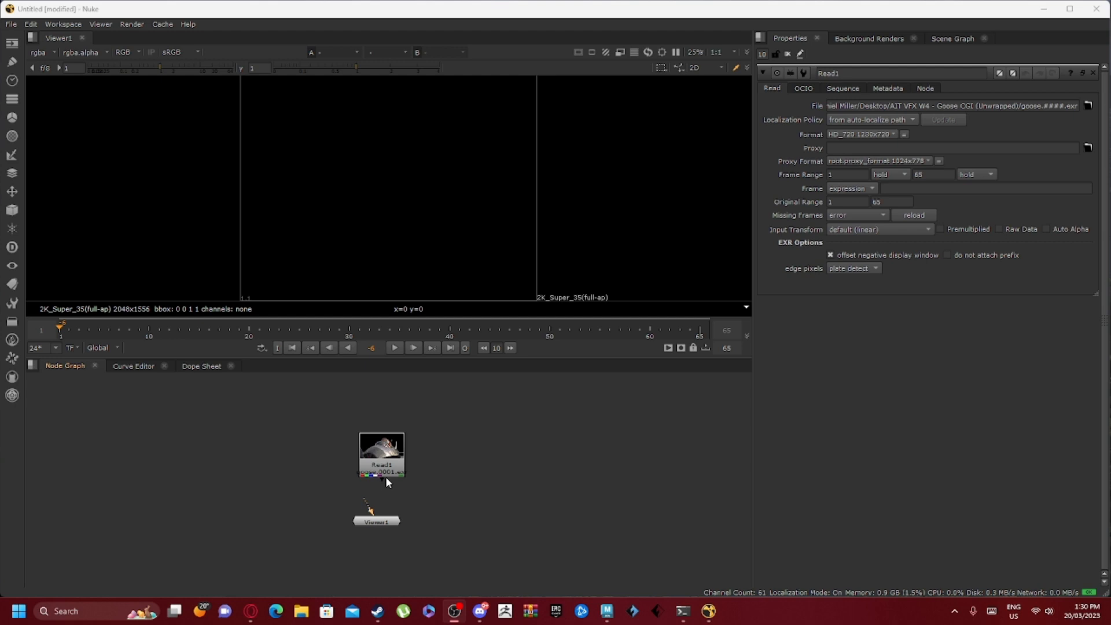
mouse_move(361, 526)
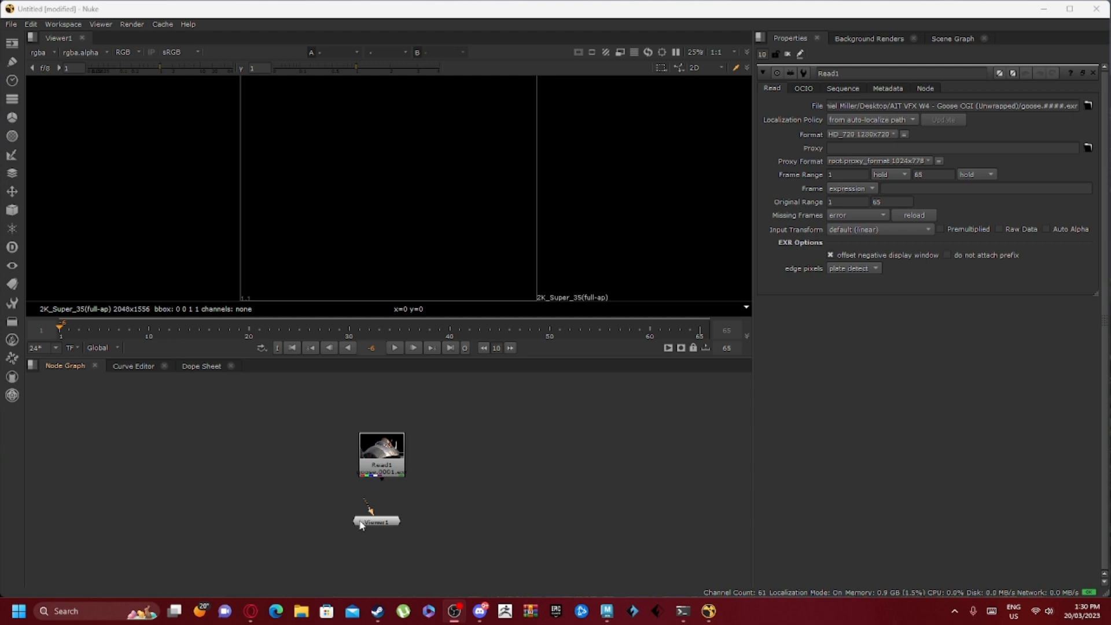
- Show the goose Read1 node in Viewer1, select it, and jump to a later frame
click(376, 522)
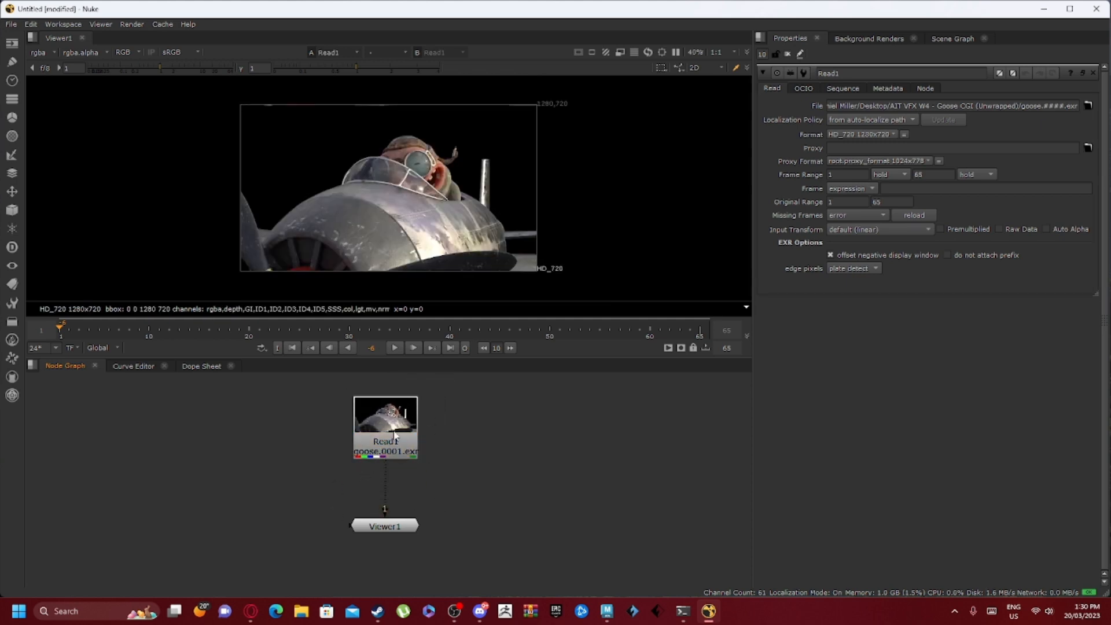
click(385, 526)
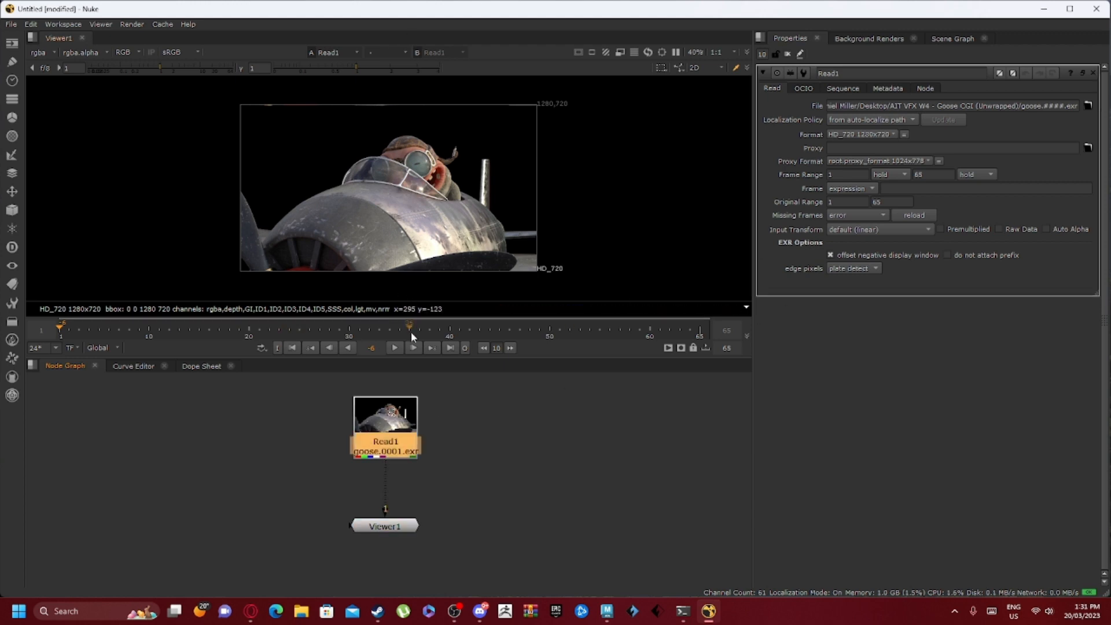
click(69, 328)
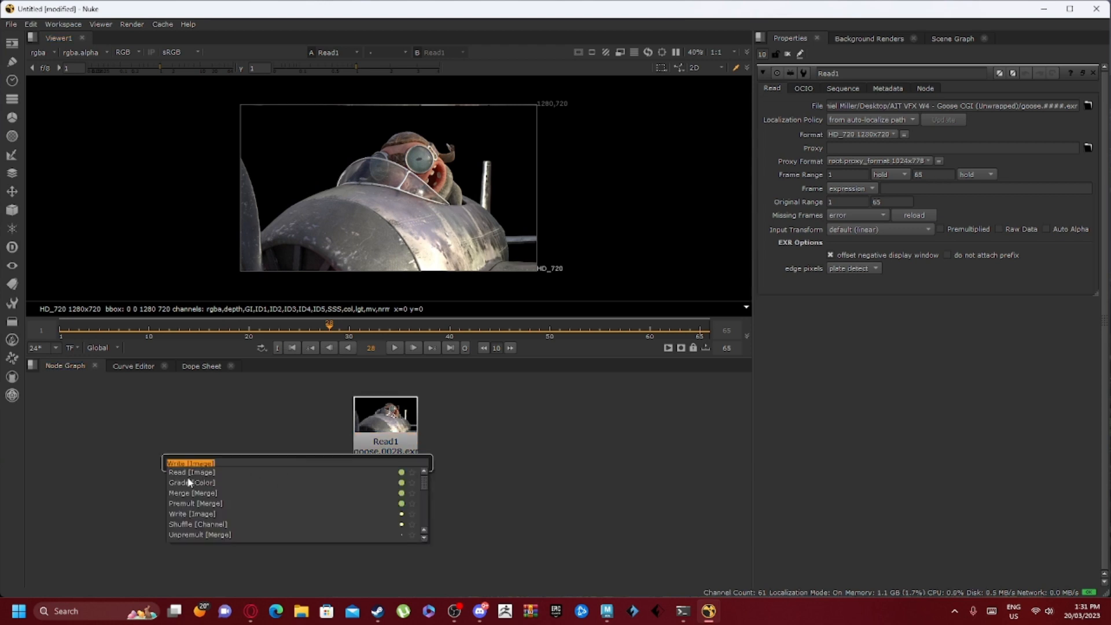
mouse_move(205, 505)
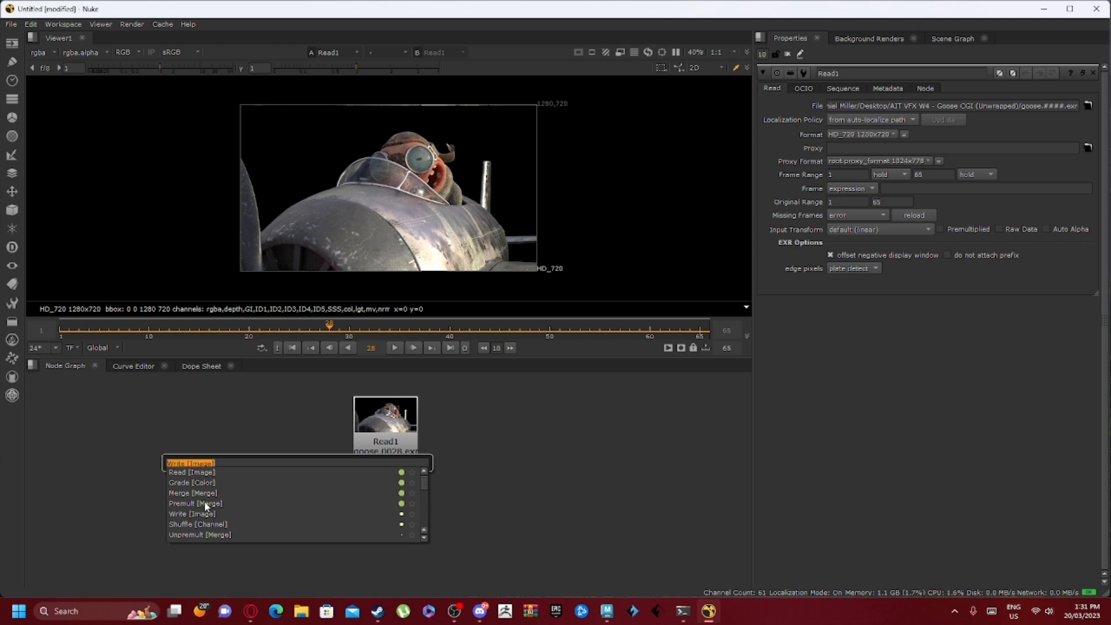
- Add a Write node after the goose Read node and select it as Export
click(190, 463)
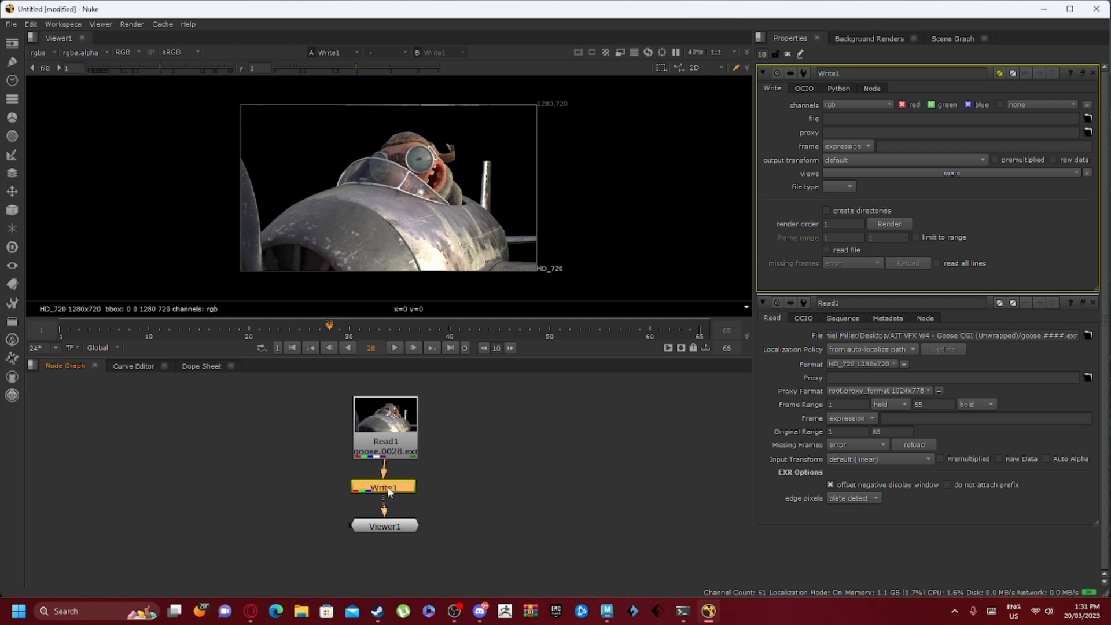
click(385, 414)
text(Export)
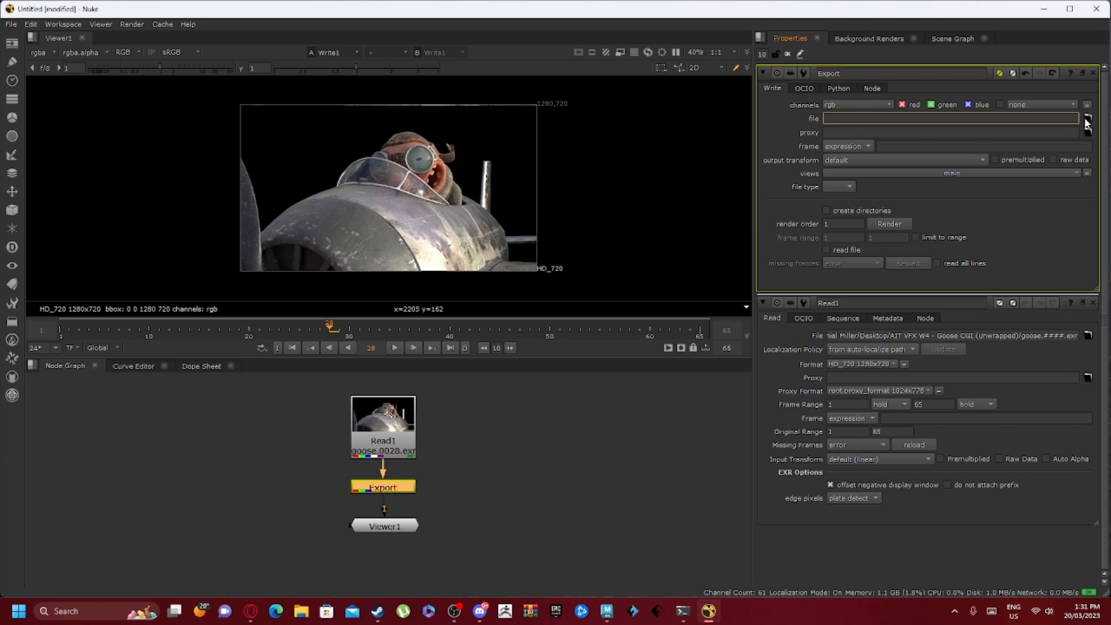
- Change the Export output path from blub.mov to flew.mov in the Tester folder
click(1087, 119)
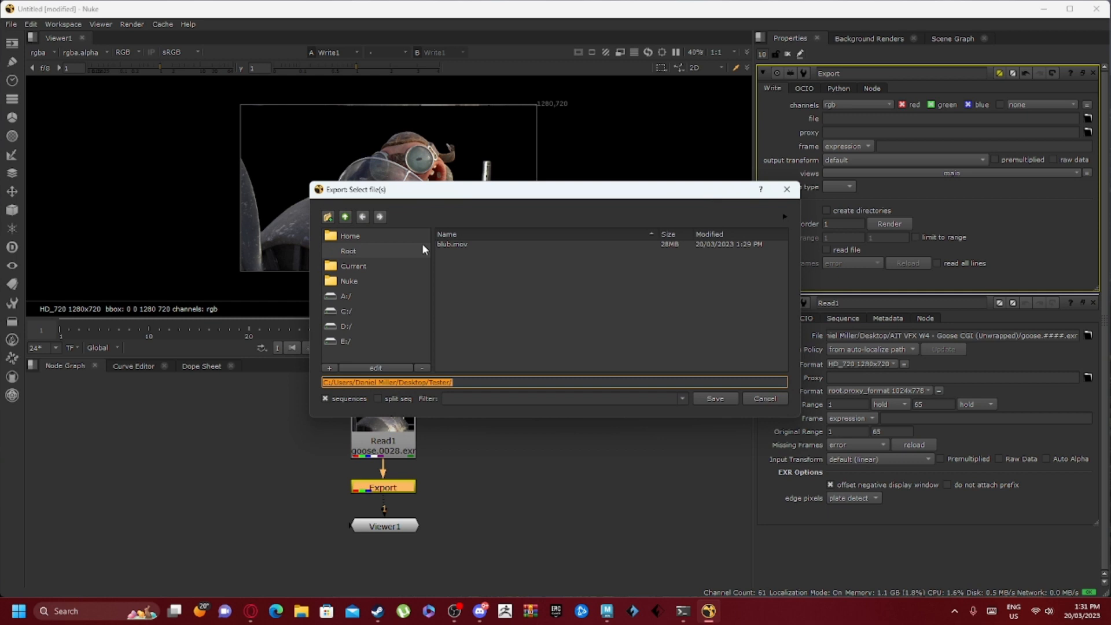
click(452, 244)
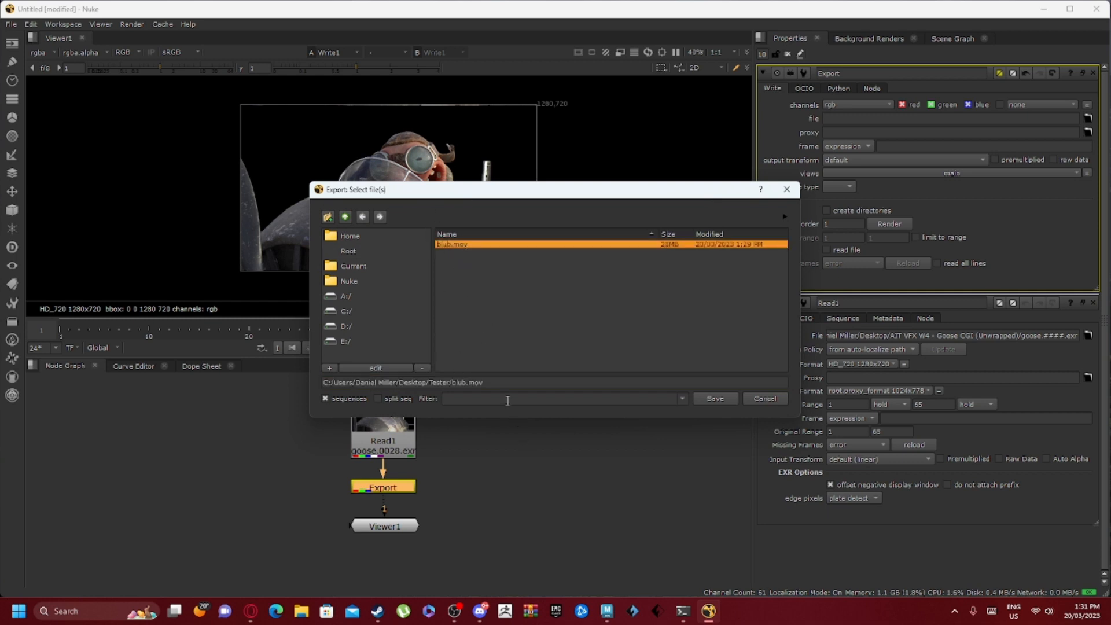
mouse_move(501, 313)
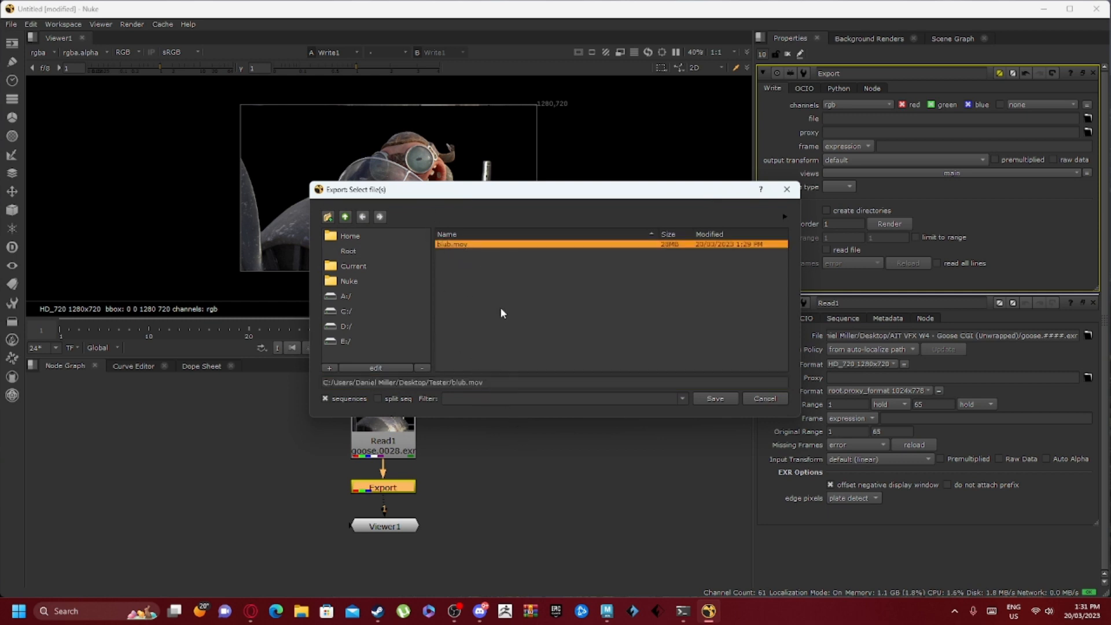
click(454, 382)
text(flew)
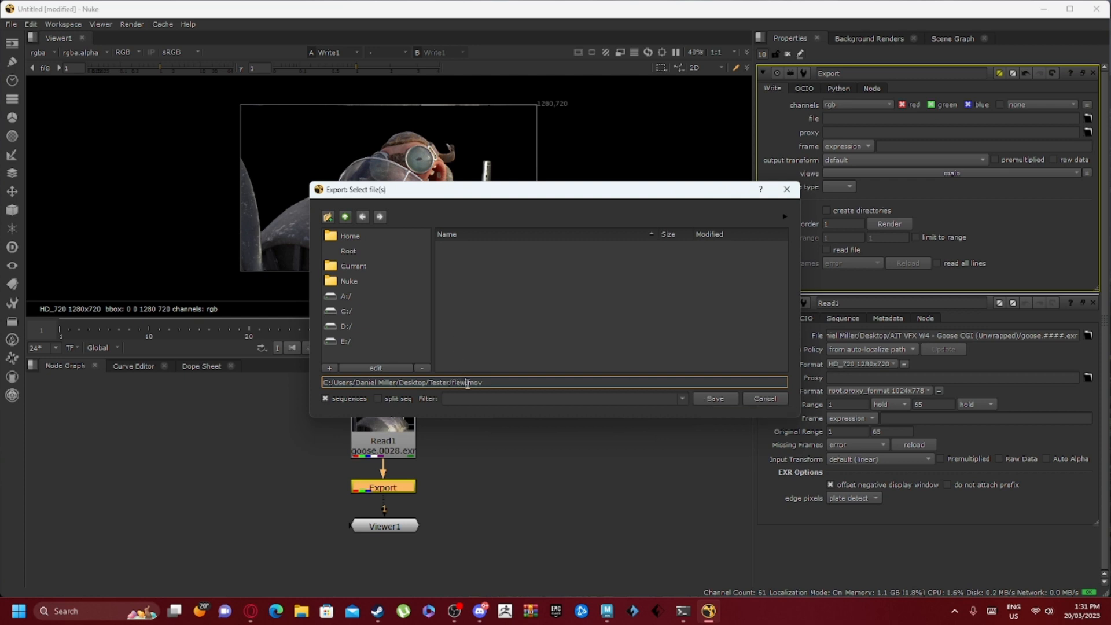
double_click(474, 382)
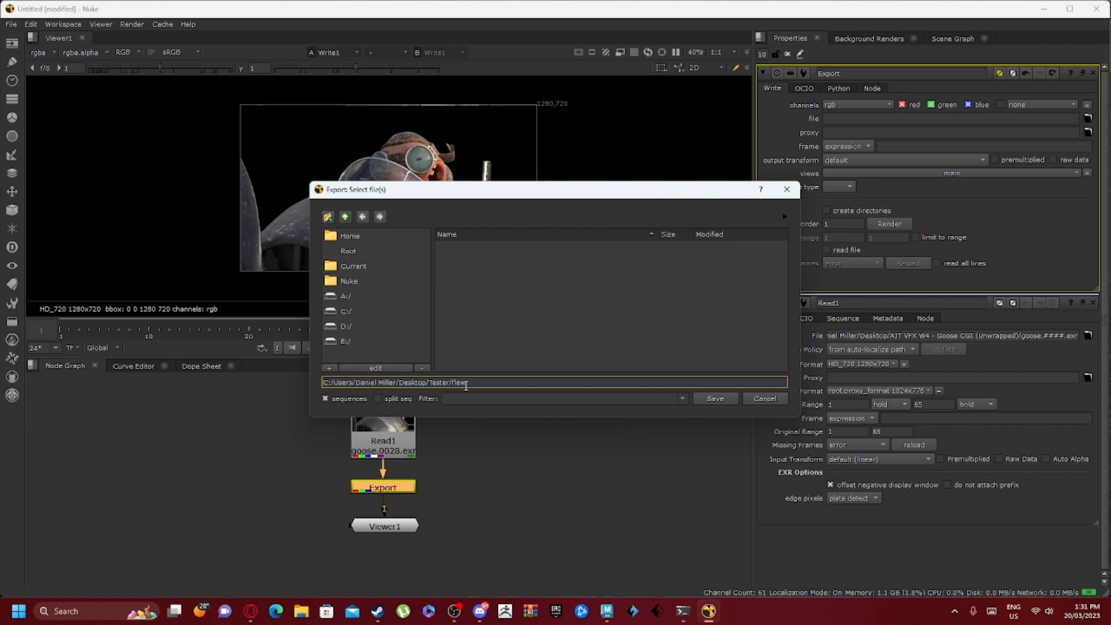
text(.mov)
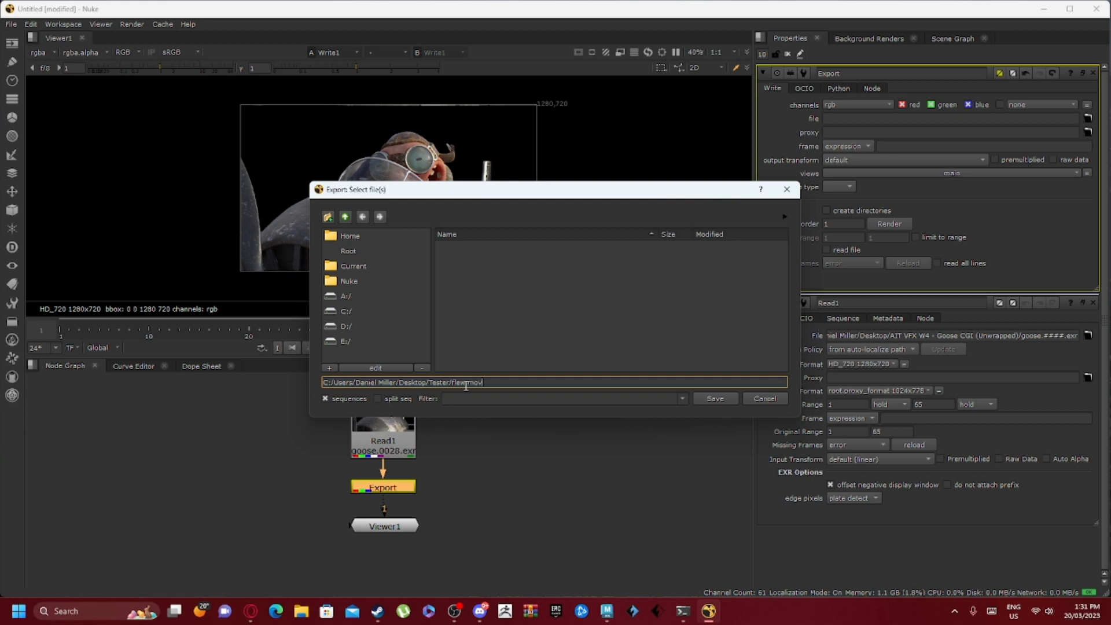
click(714, 398)
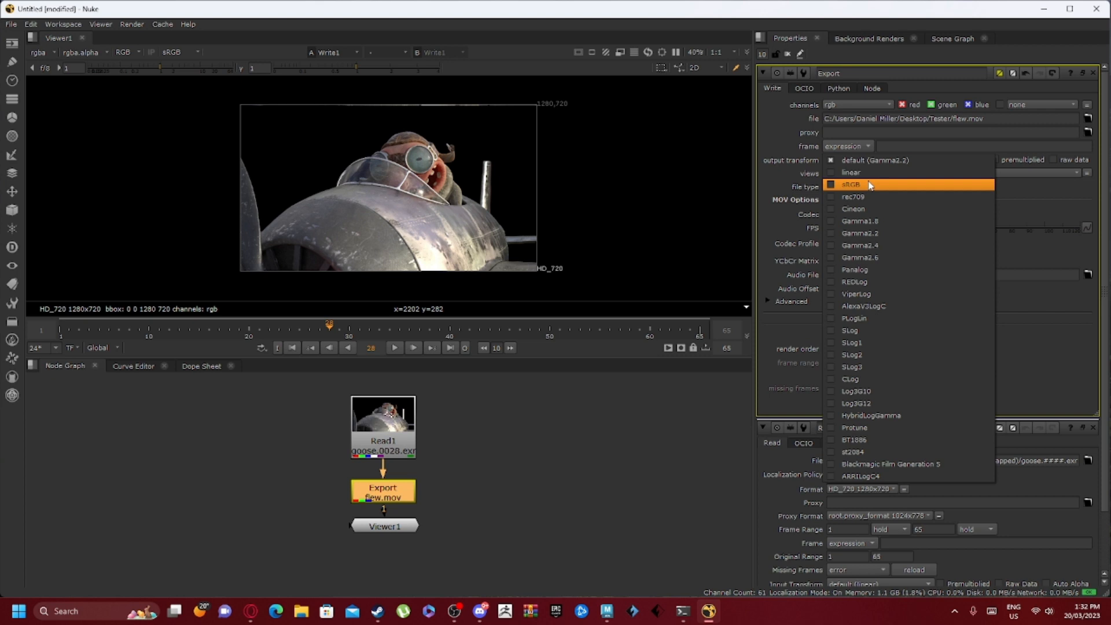
- Set Export to sRGB, H.264 codec, High 4:2:0 8-bit profile and High quality
click(850, 184)
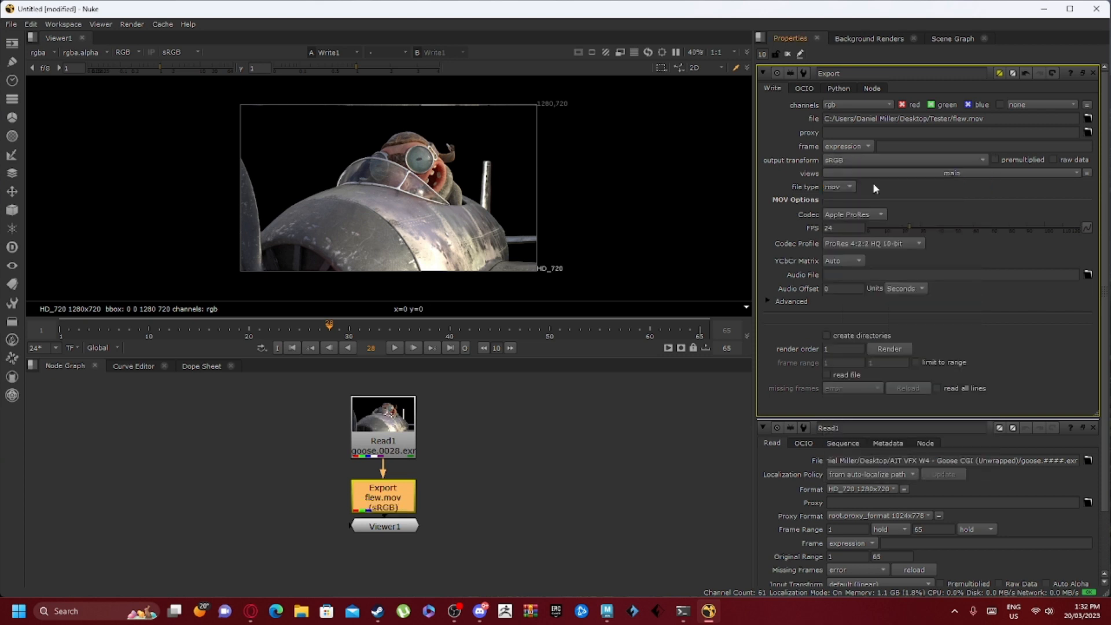
mouse_move(890, 174)
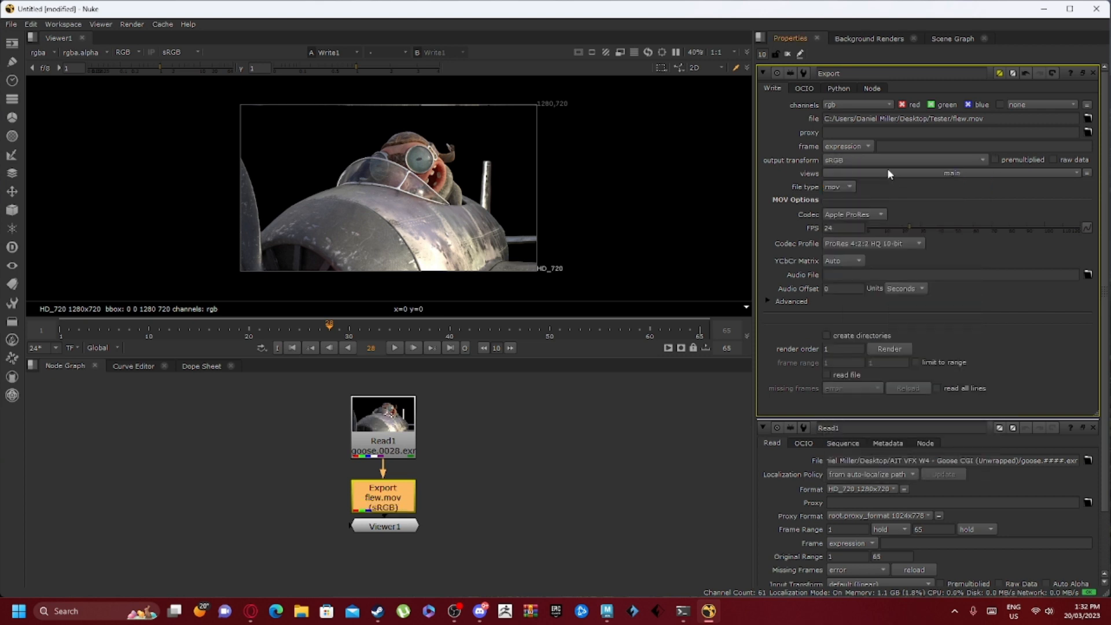
mouse_move(846, 220)
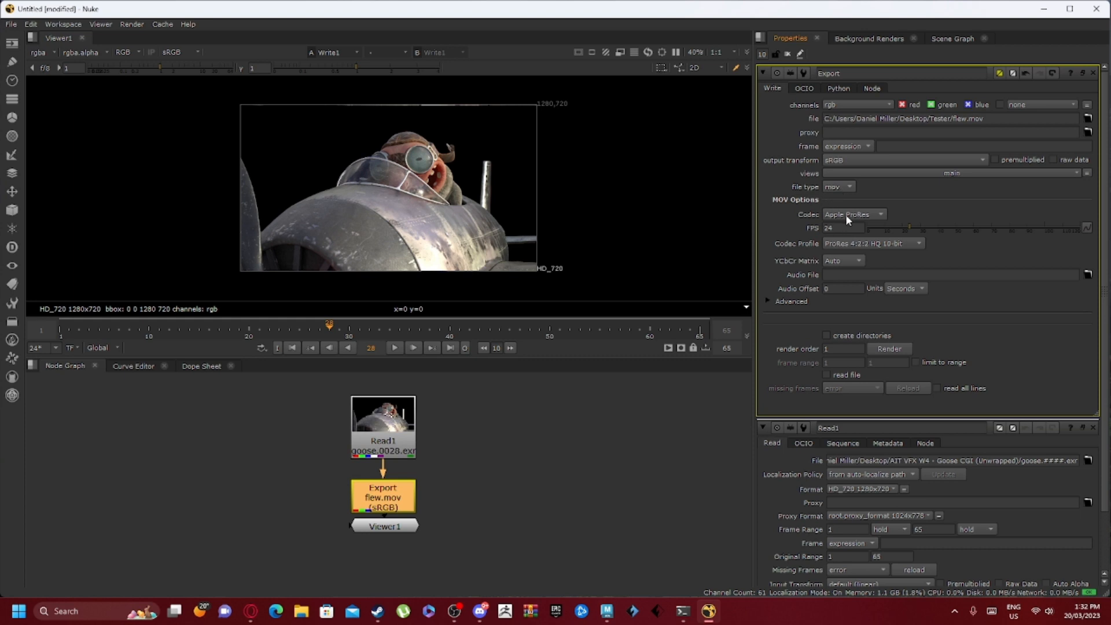
click(853, 214)
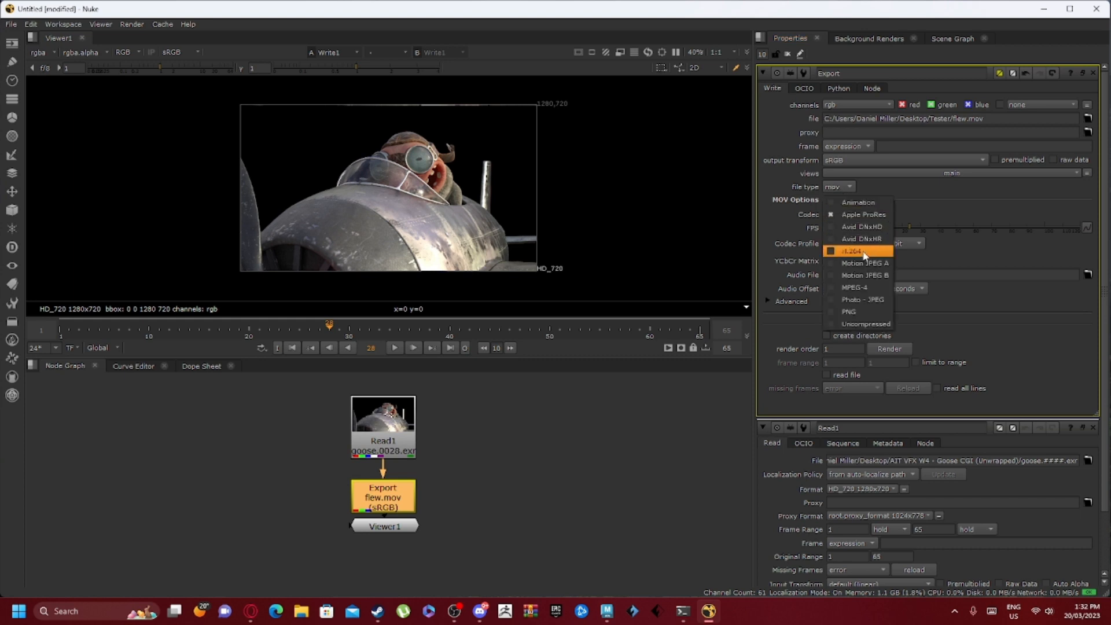
click(862, 251)
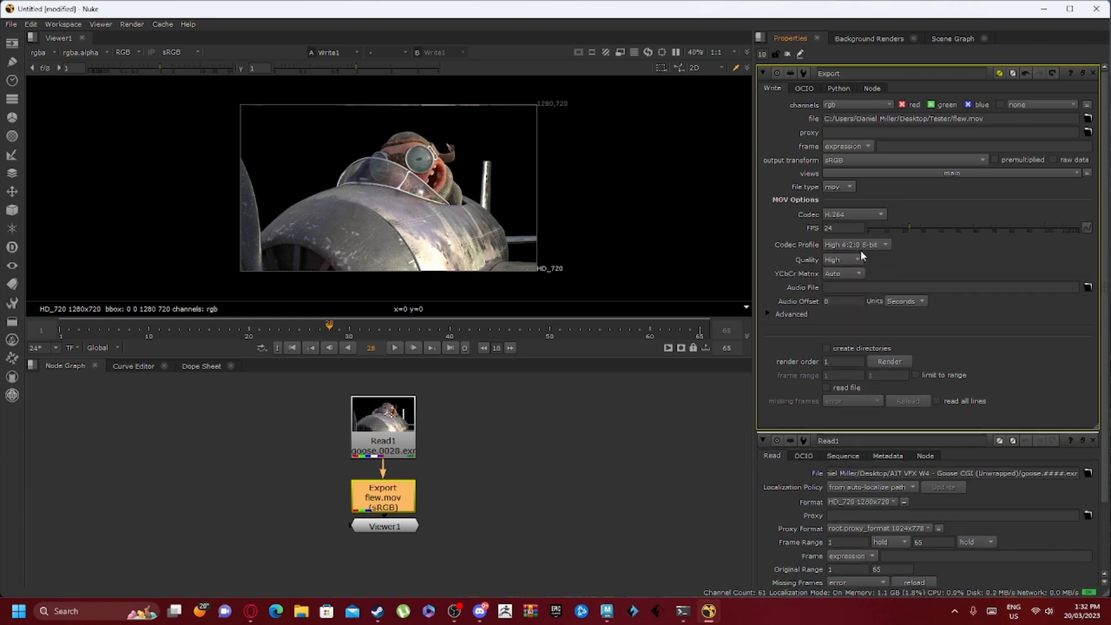
mouse_move(850, 246)
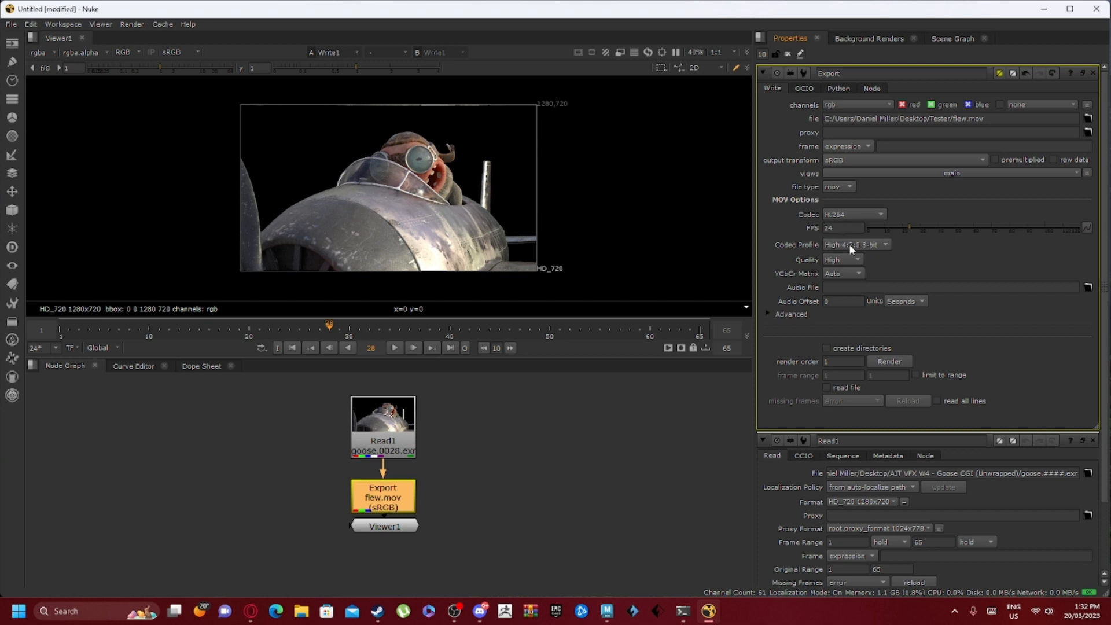
click(854, 244)
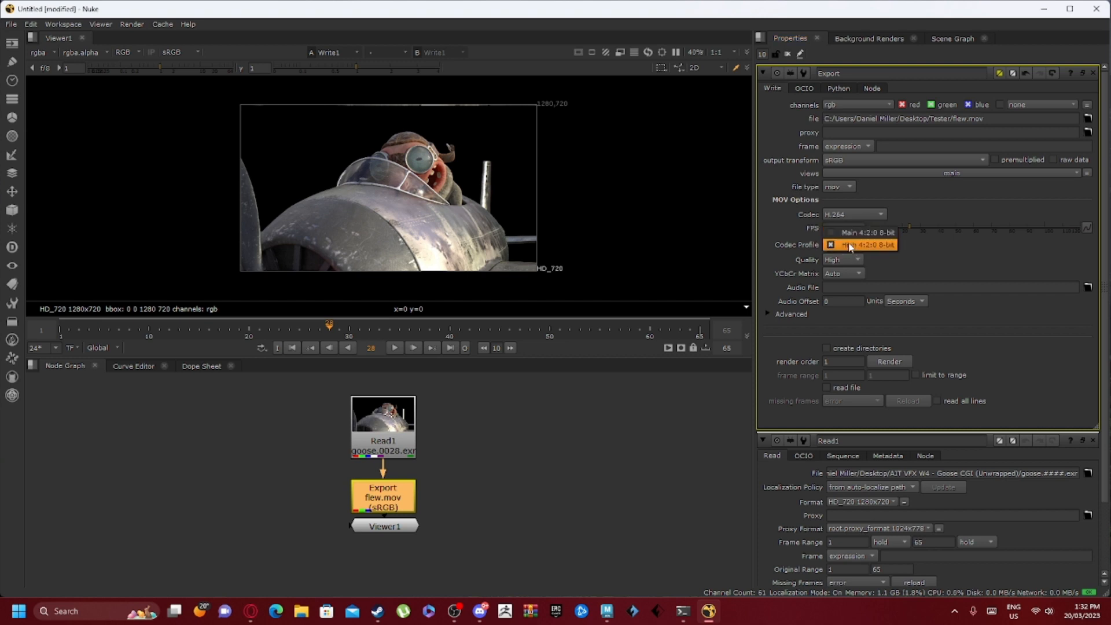
click(843, 259)
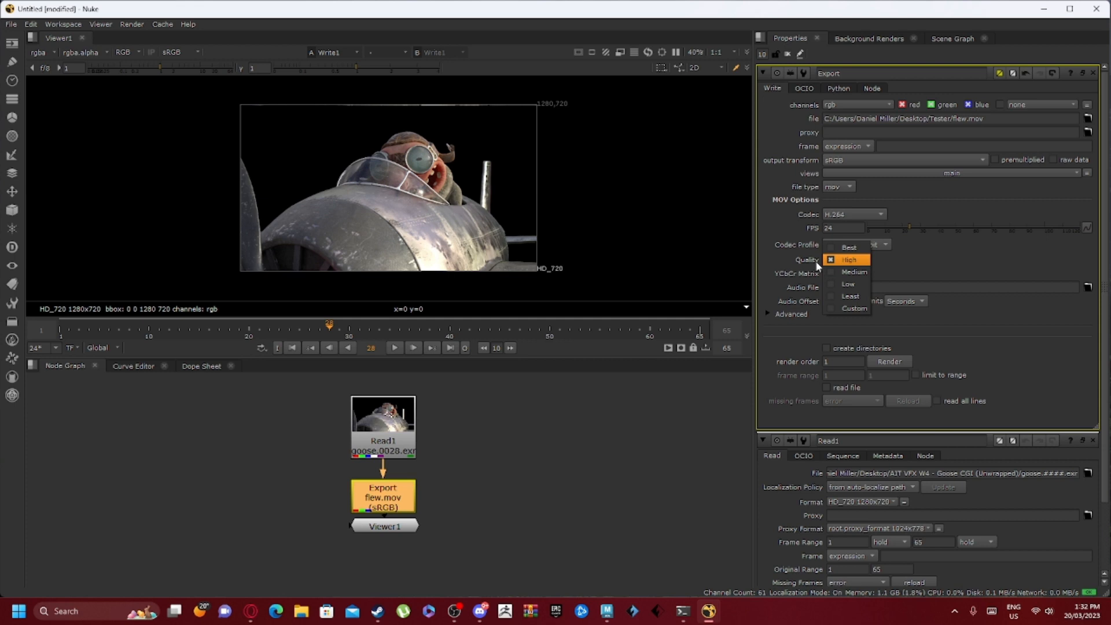
click(847, 259)
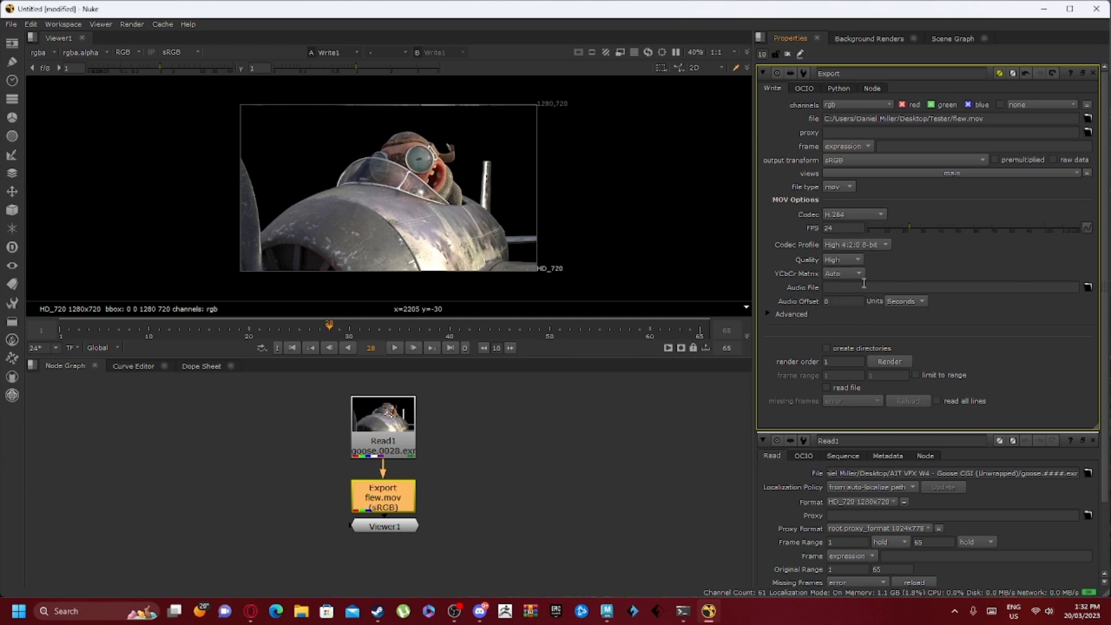
mouse_move(889, 361)
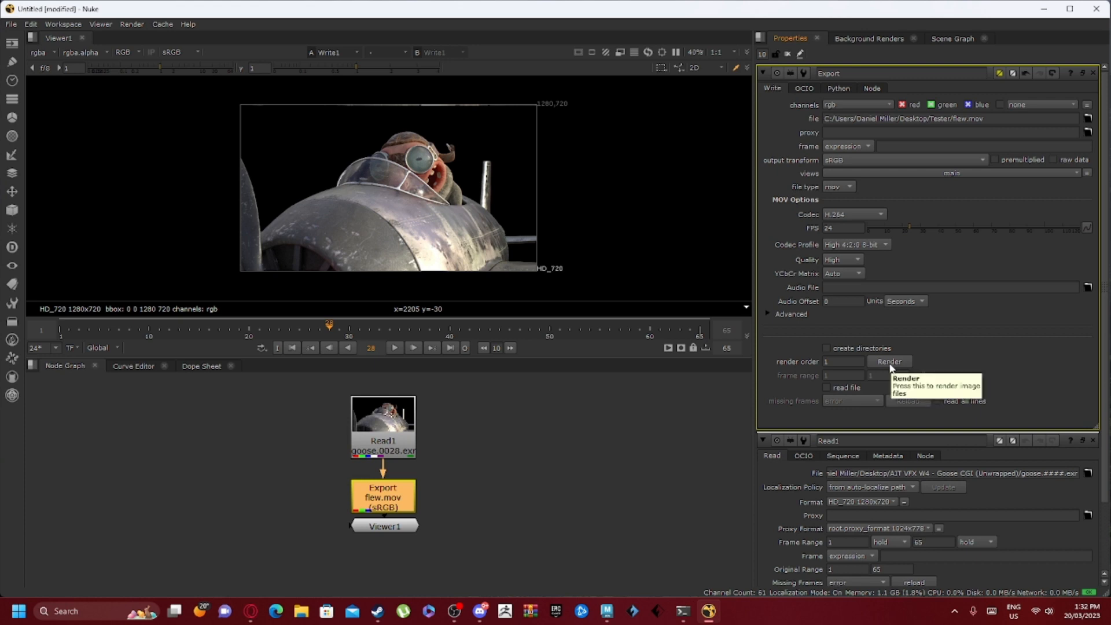
- Render the Export node over input range 1–65, then open flew.mov from Tester
click(889, 361)
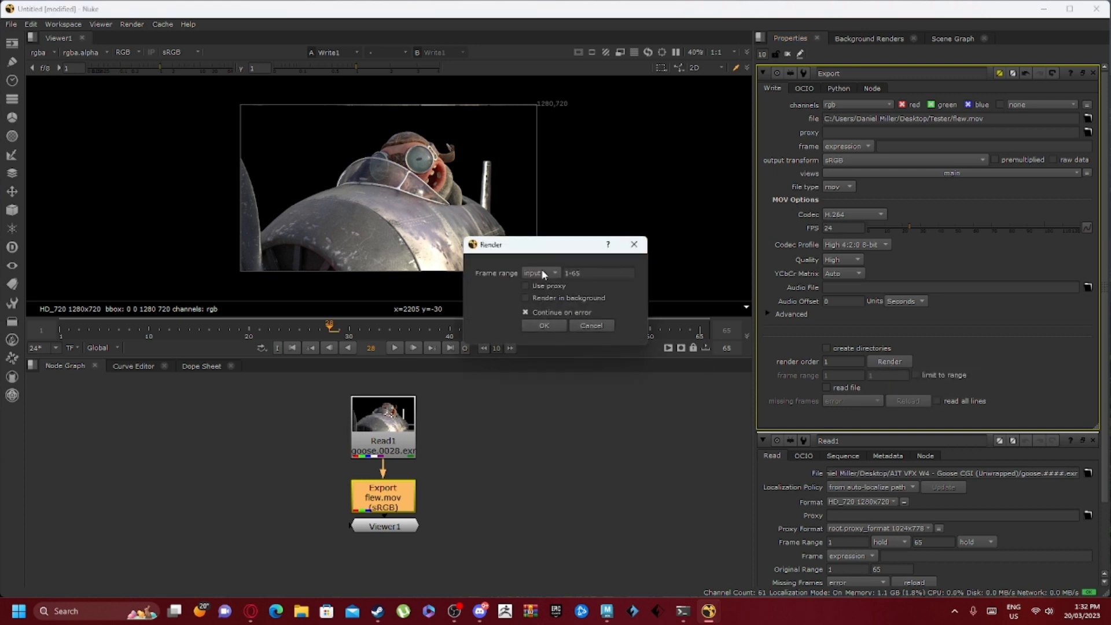
click(539, 272)
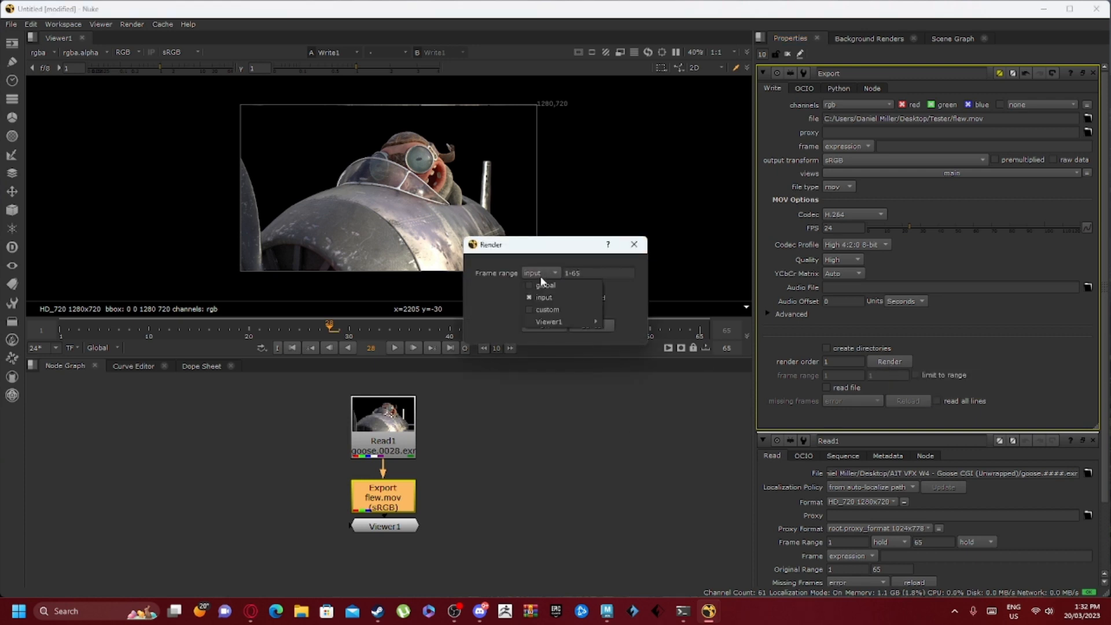
click(546, 309)
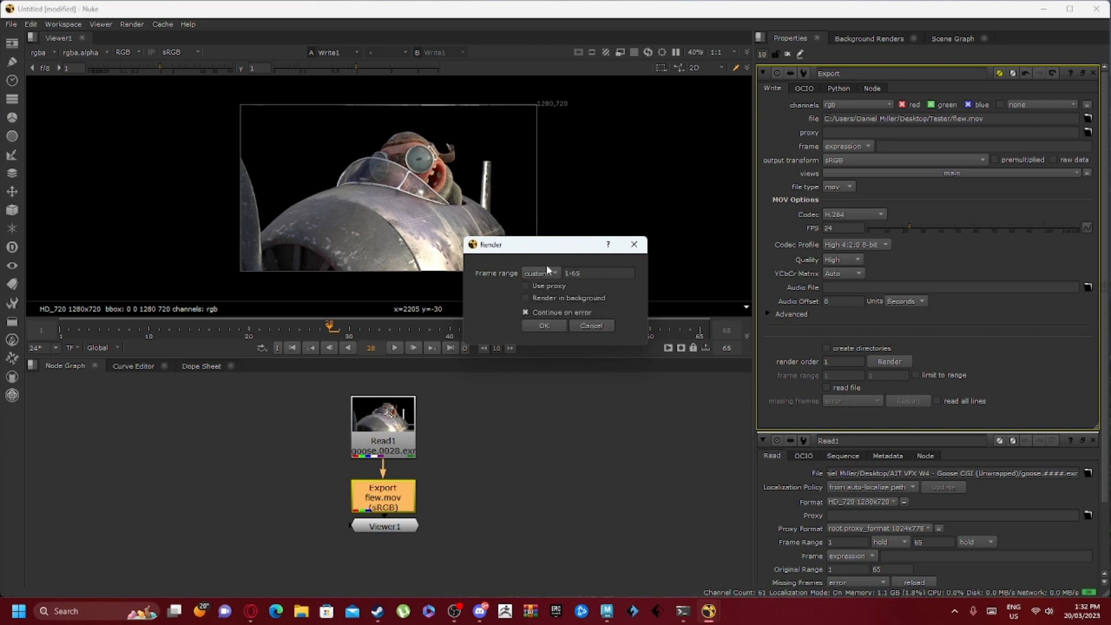
click(540, 273)
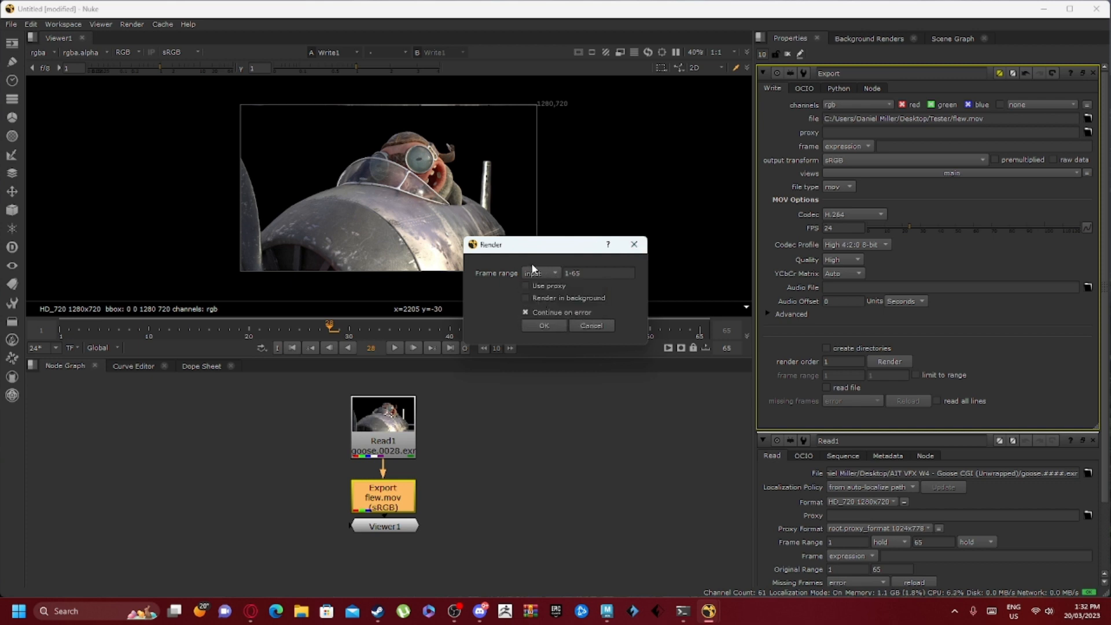
click(543, 325)
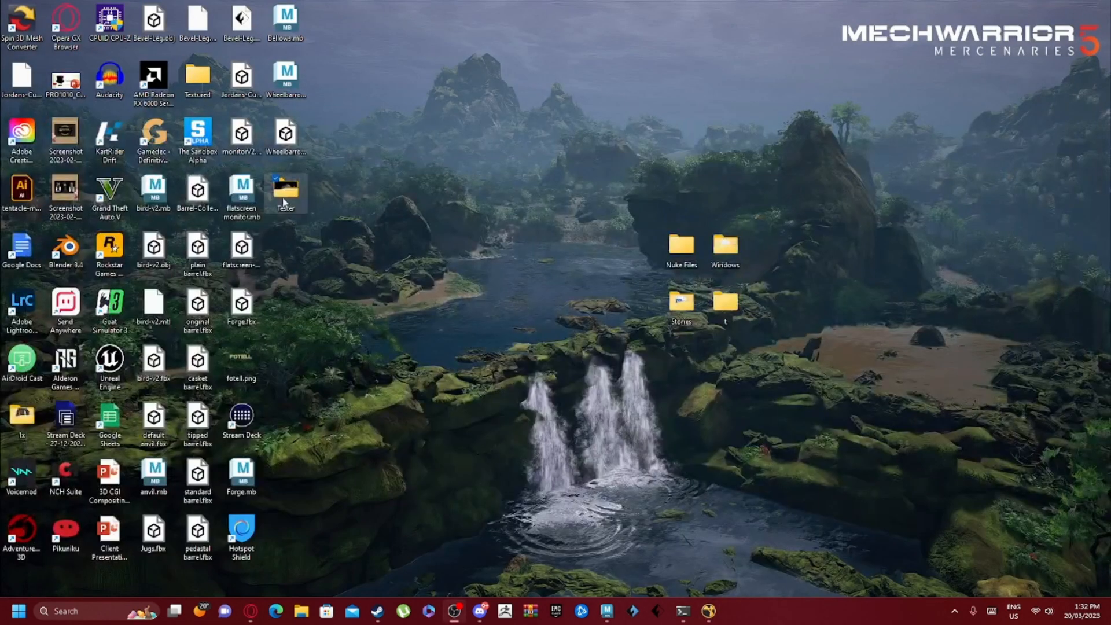
double_click(285, 192)
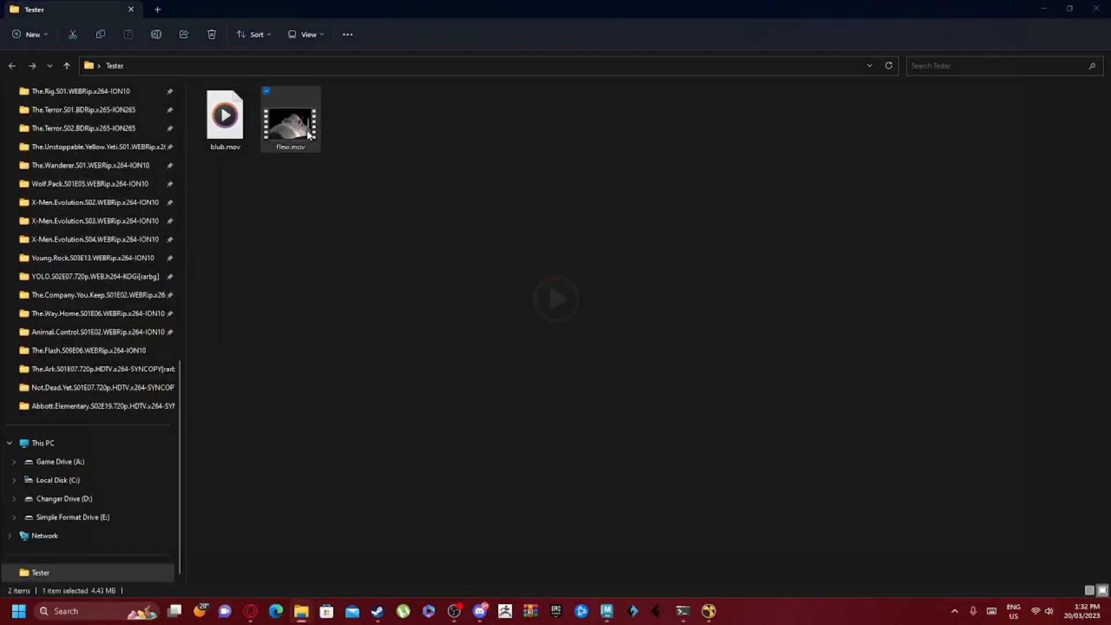
double_click(289, 120)
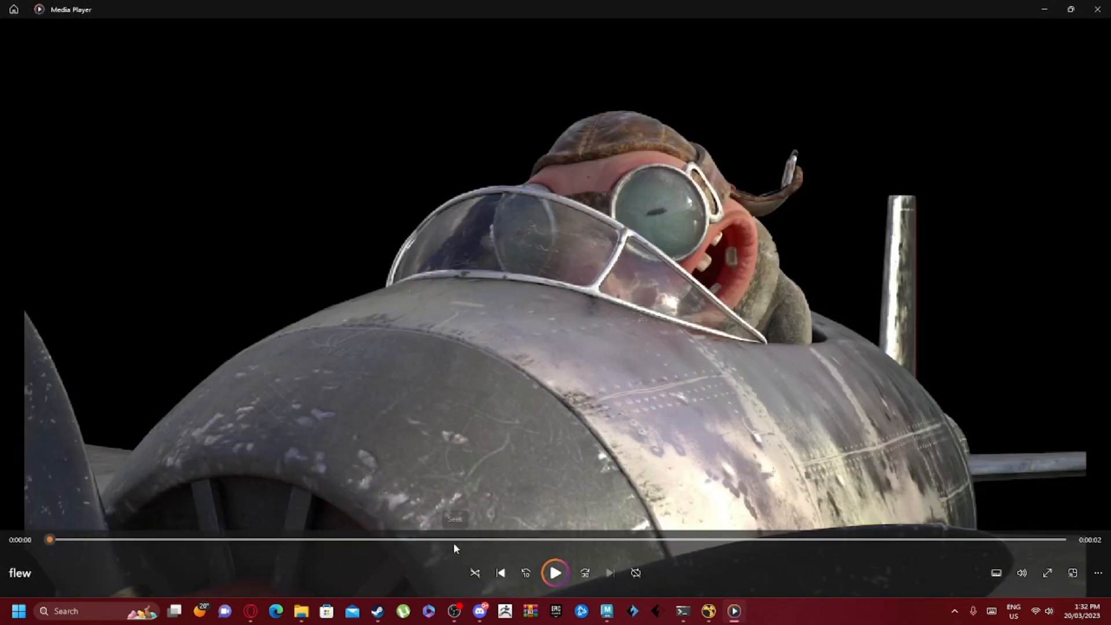
- Play flew.mov in Media Player, then pause it
click(555, 573)
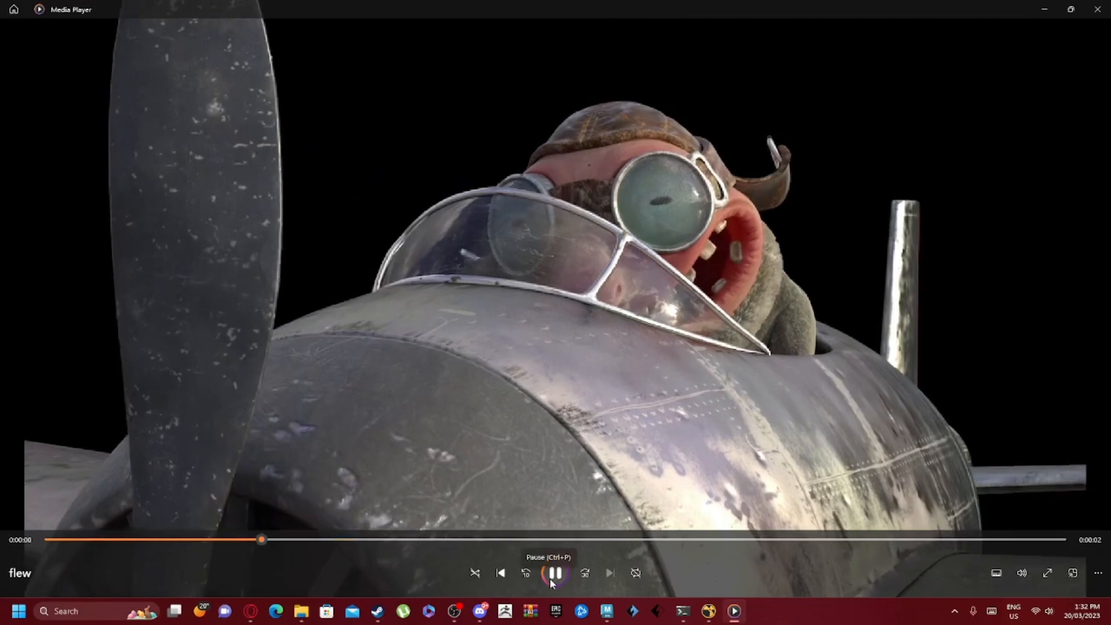
click(555, 572)
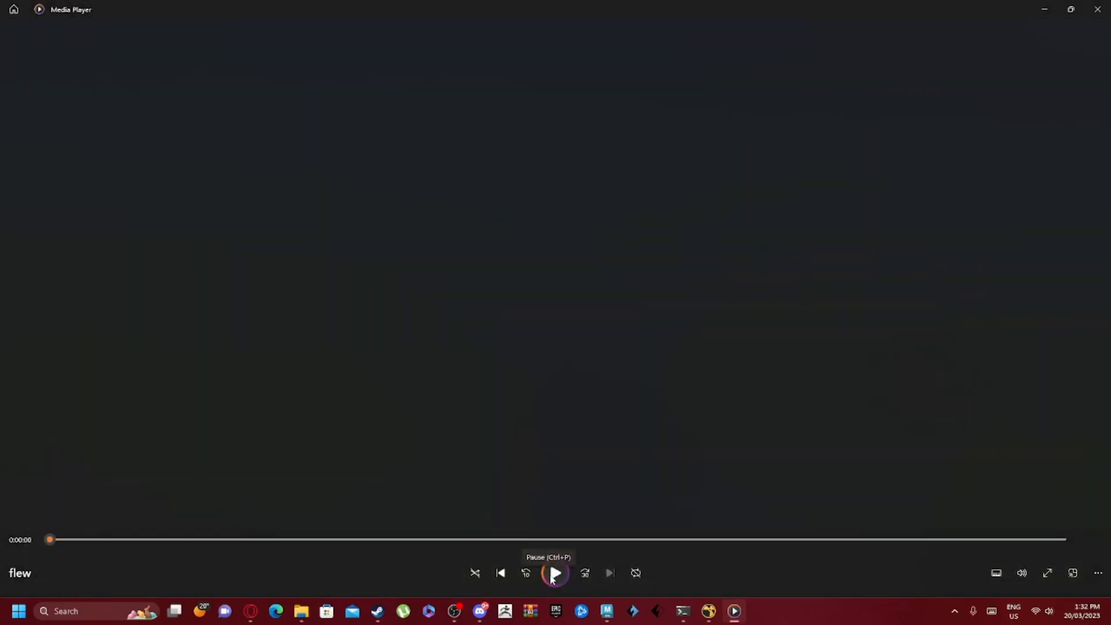